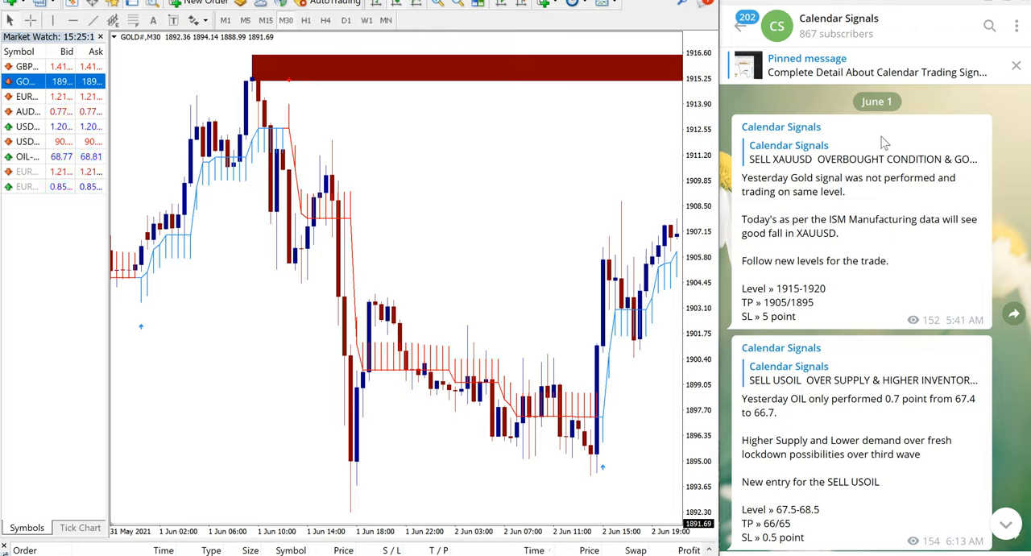
mouse_move(842, 176)
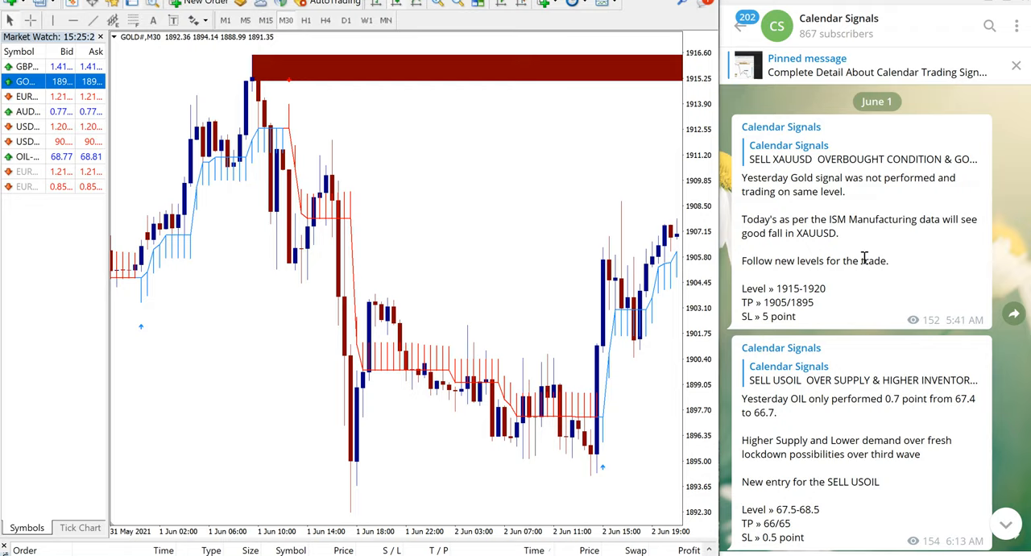
mouse_move(838, 281)
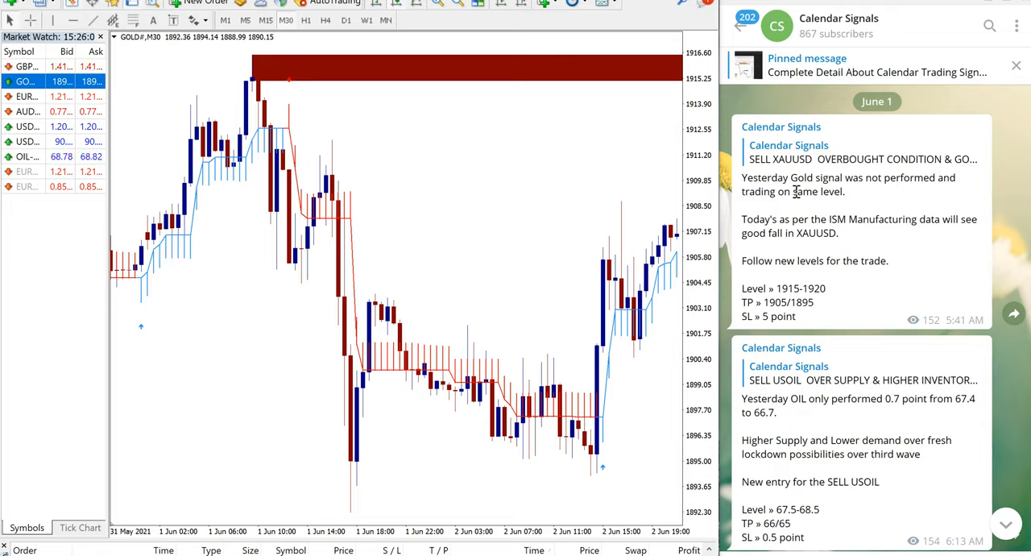
Step: Circle the gold sell entry near 1915 and trace its fall to the 1893 low
scroll("down", 3)
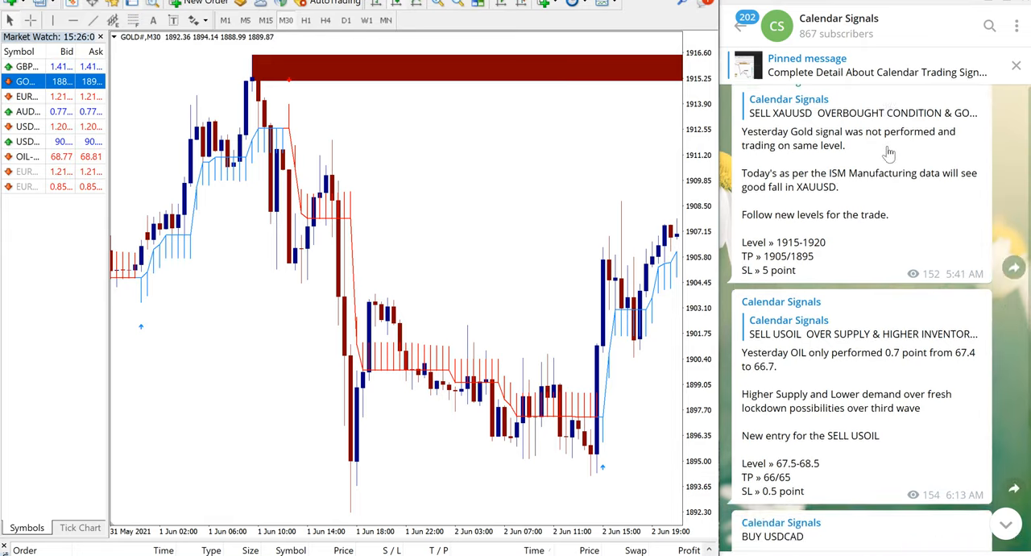
scroll("down", 3)
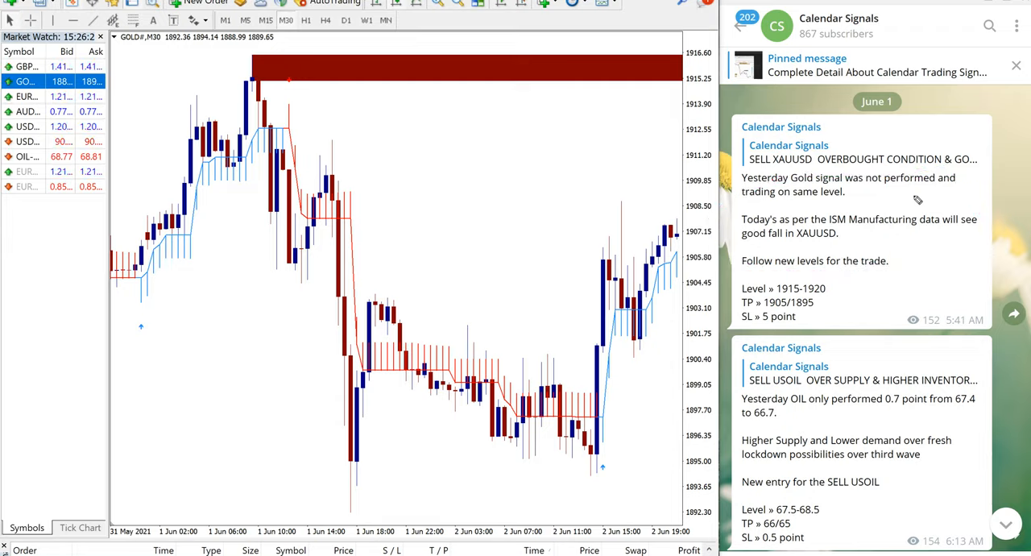
mouse_move(404, 199)
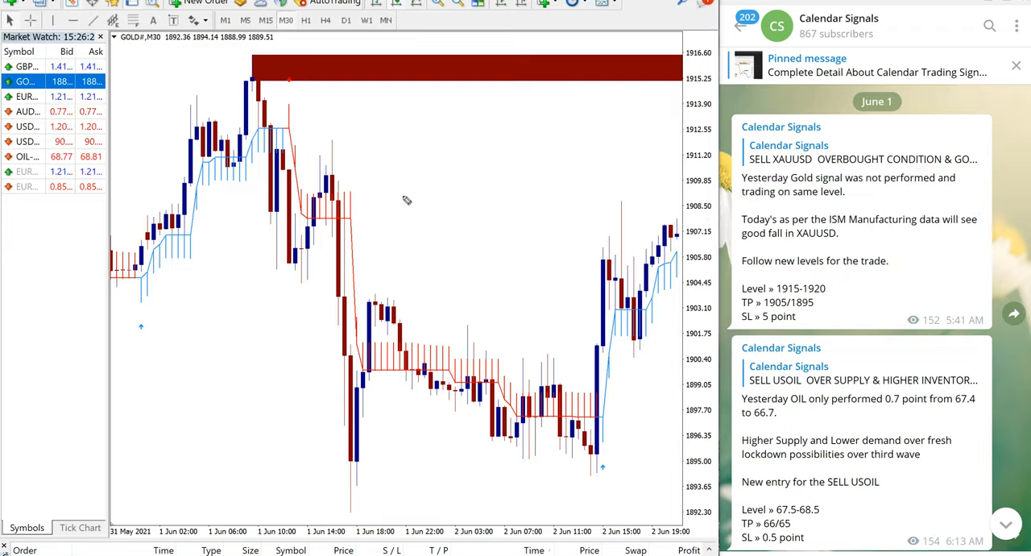
mouse_move(415, 203)
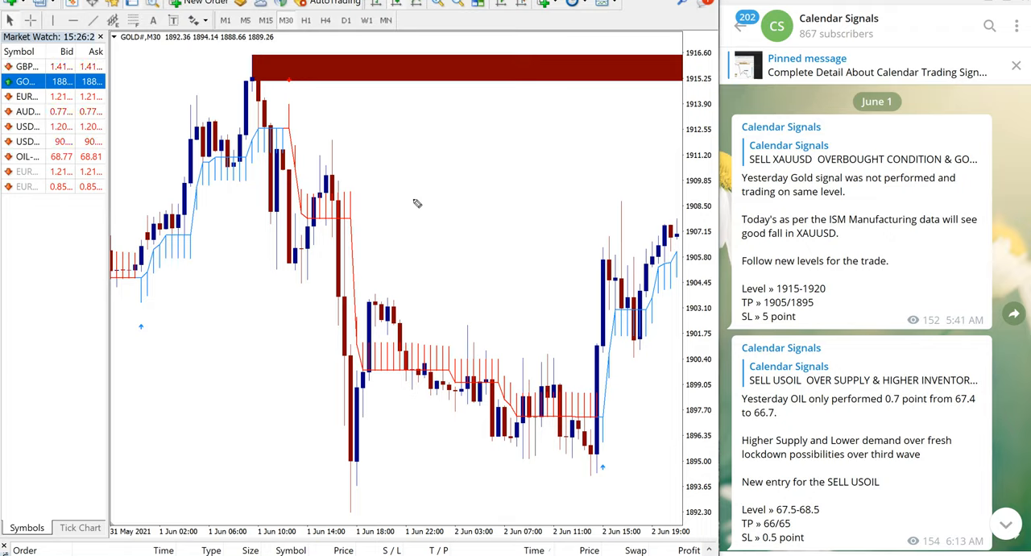
mouse_move(233, 68)
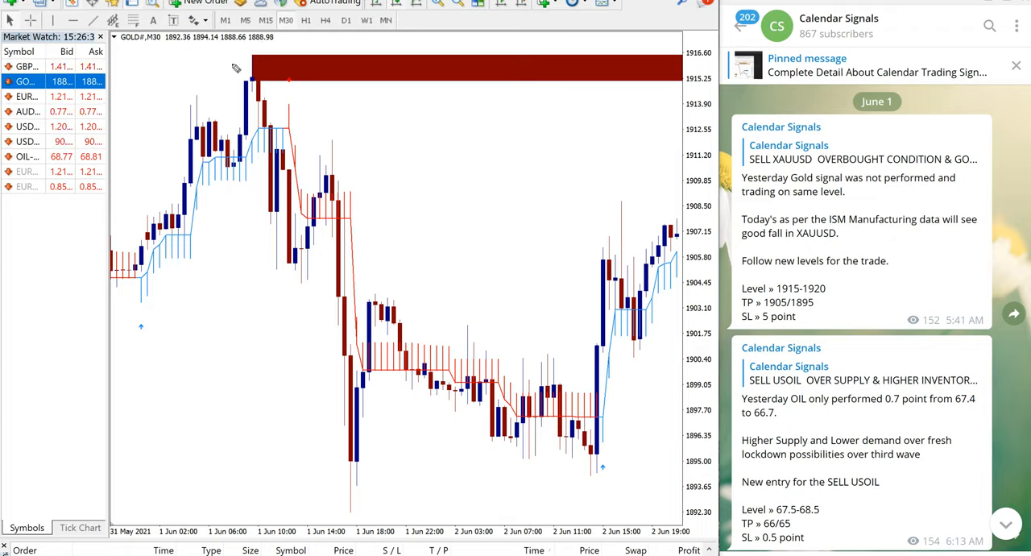
left_click_drag(265, 72, 354, 479)
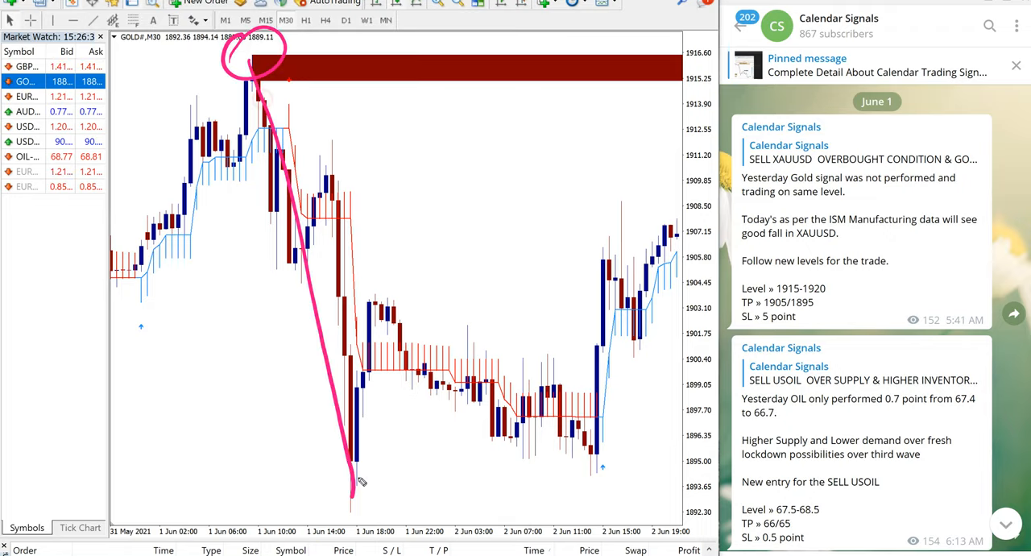
left_click_drag(338, 483, 491, 201)
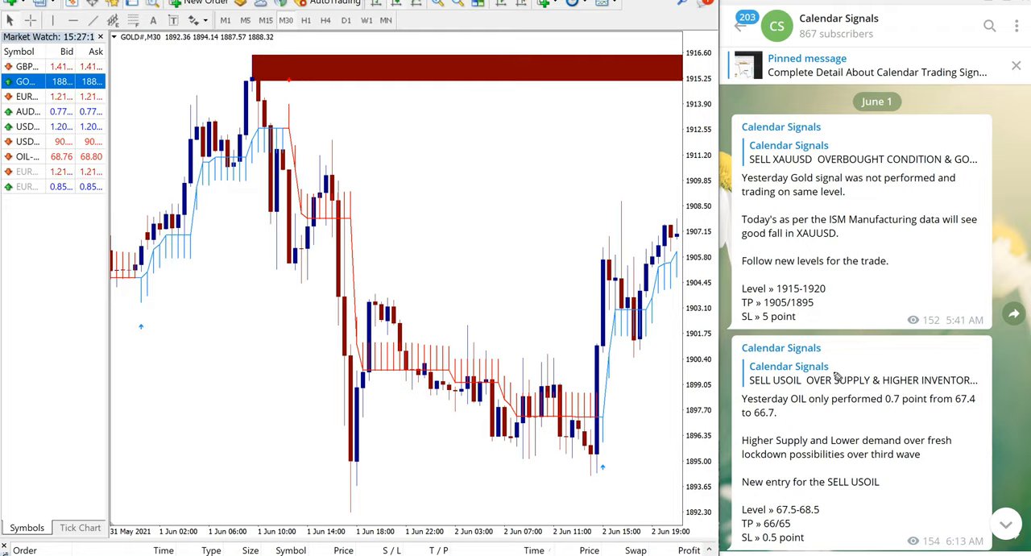
Step: Scroll the June 1 posts to the BUY USDCAD signal and the 11-point gold update
scroll("down", 3)
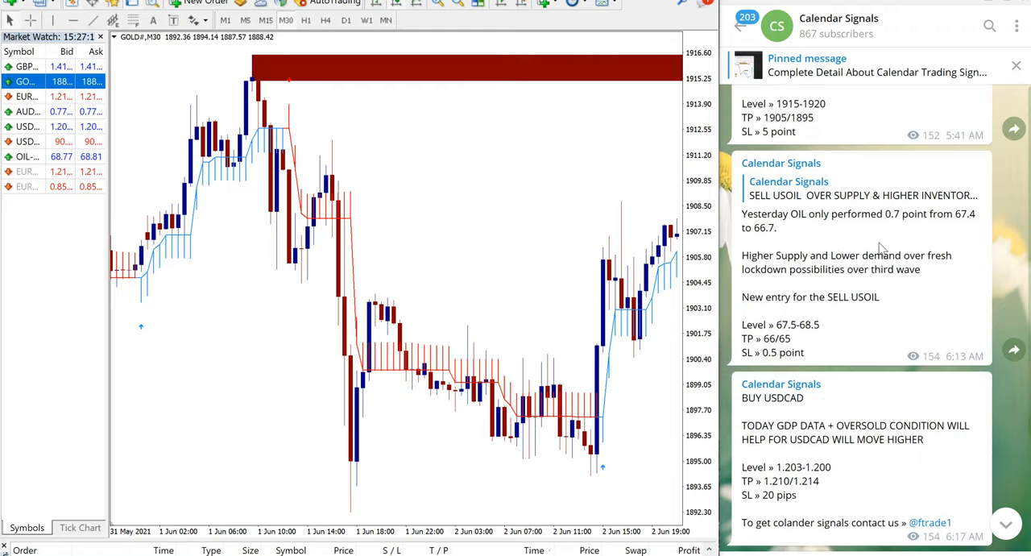
scroll("down", 3)
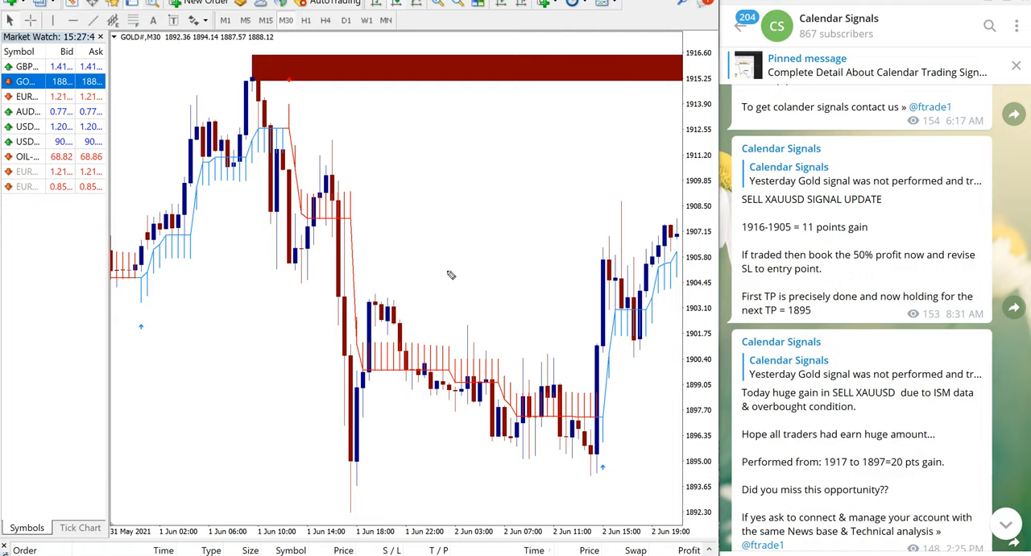
left_click_drag(438, 290, 572, 88)
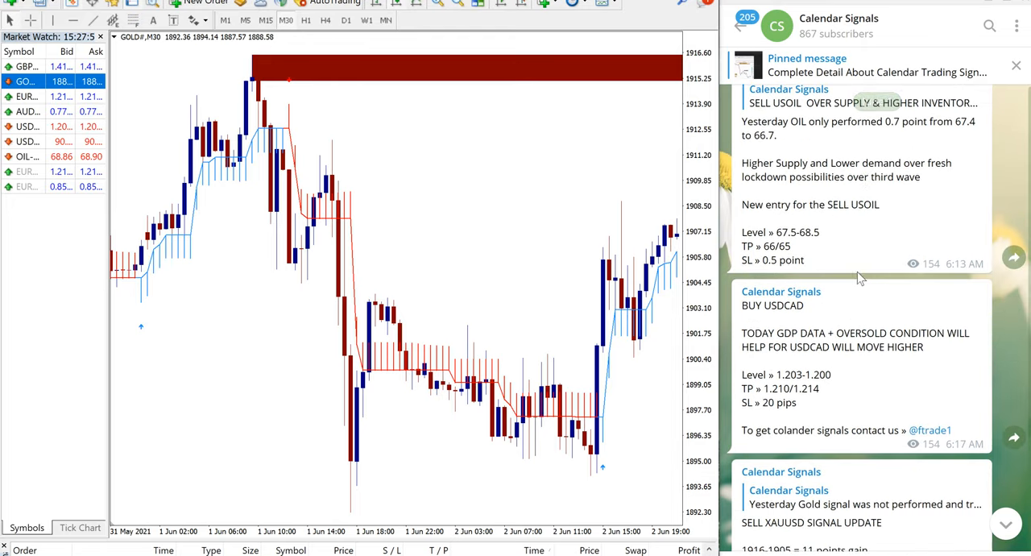
scroll("down", 3)
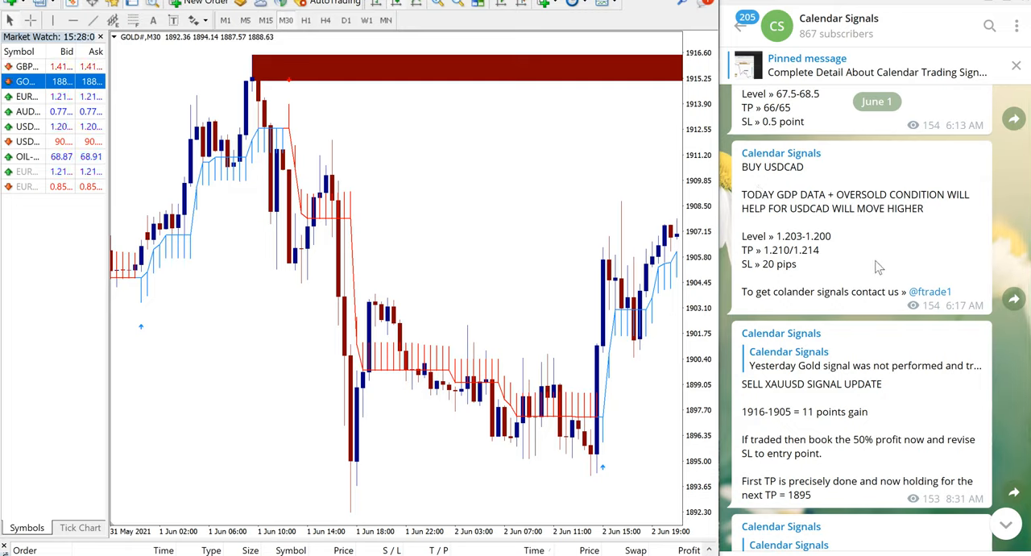
mouse_move(809, 210)
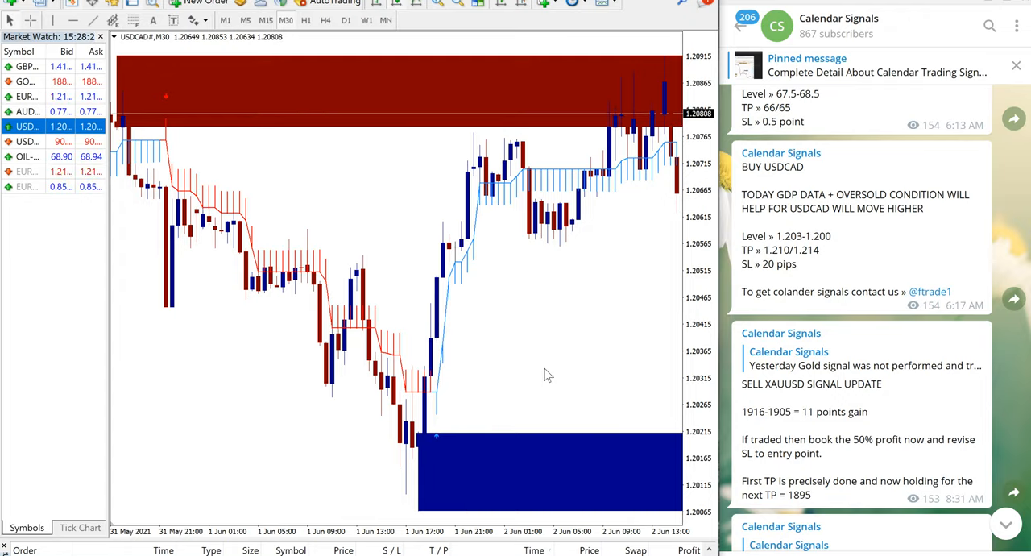
mouse_move(515, 429)
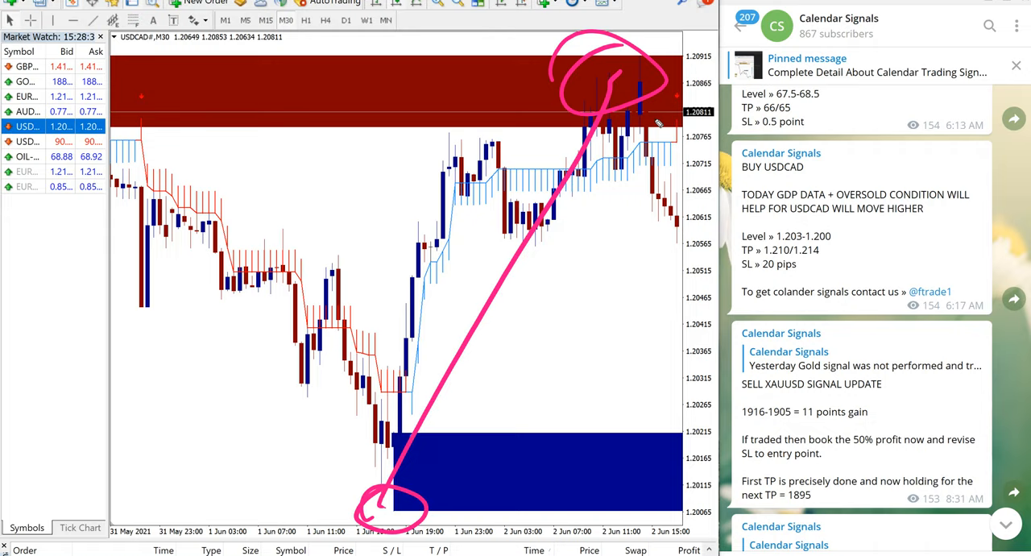
mouse_move(502, 380)
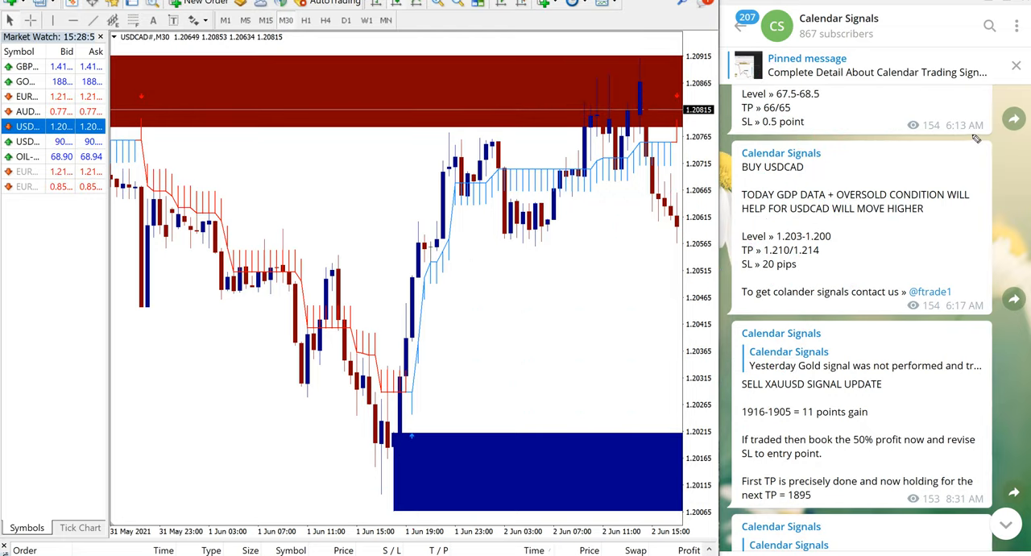
Step: Scroll down to the June 2 BUY USDCAD update claiming 80 pips, before the SELL USDCAD signal
scroll("down", 3)
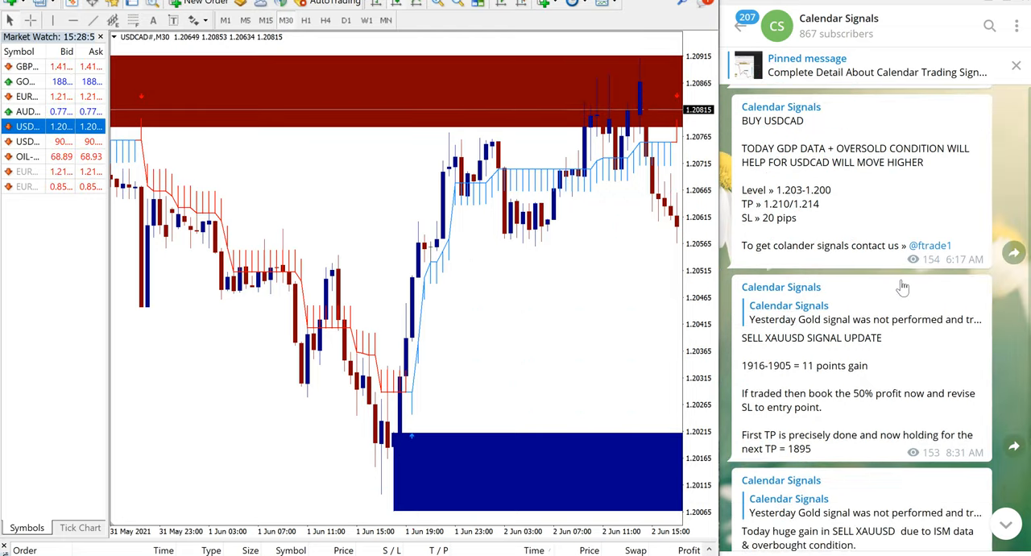
scroll("down", 3)
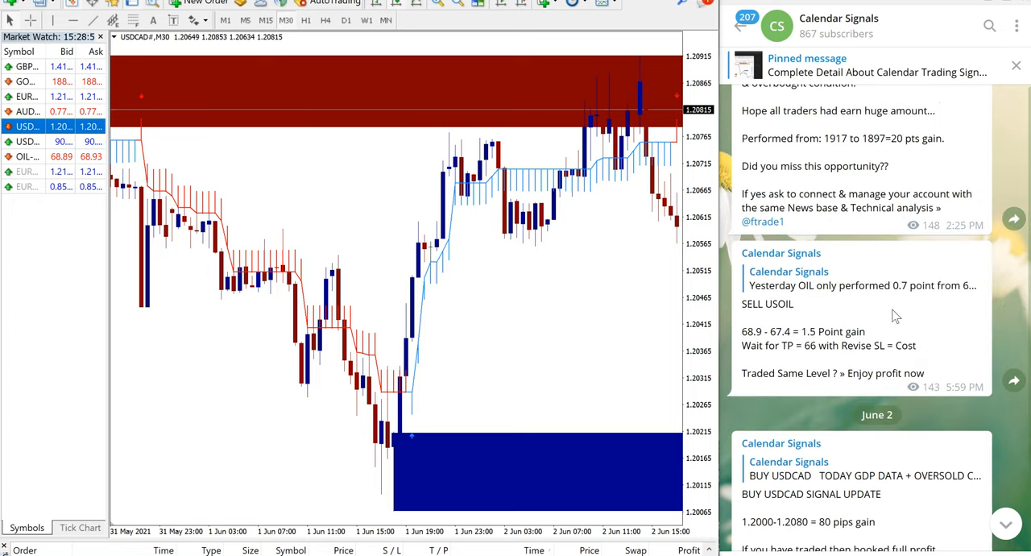
scroll("down", 3)
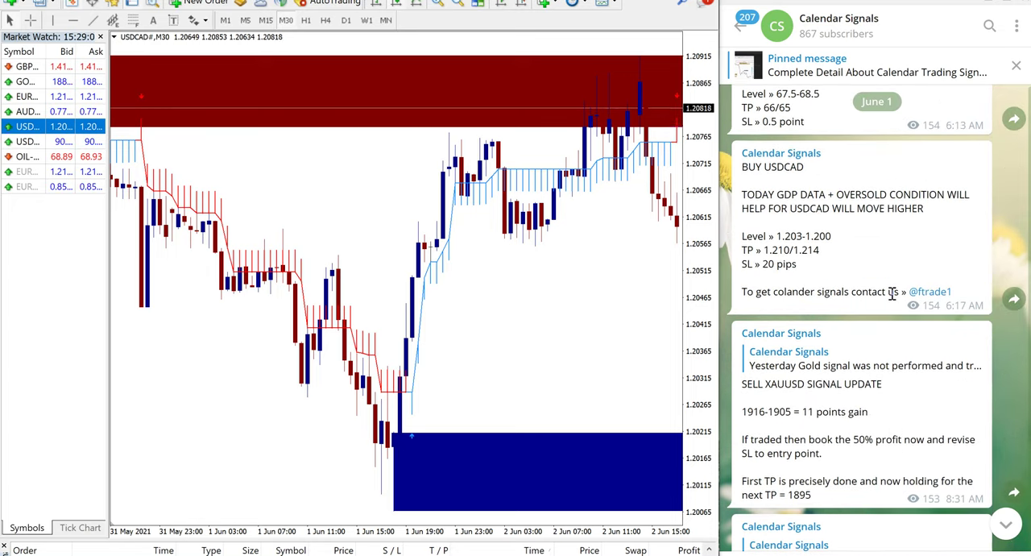
scroll("down", 3)
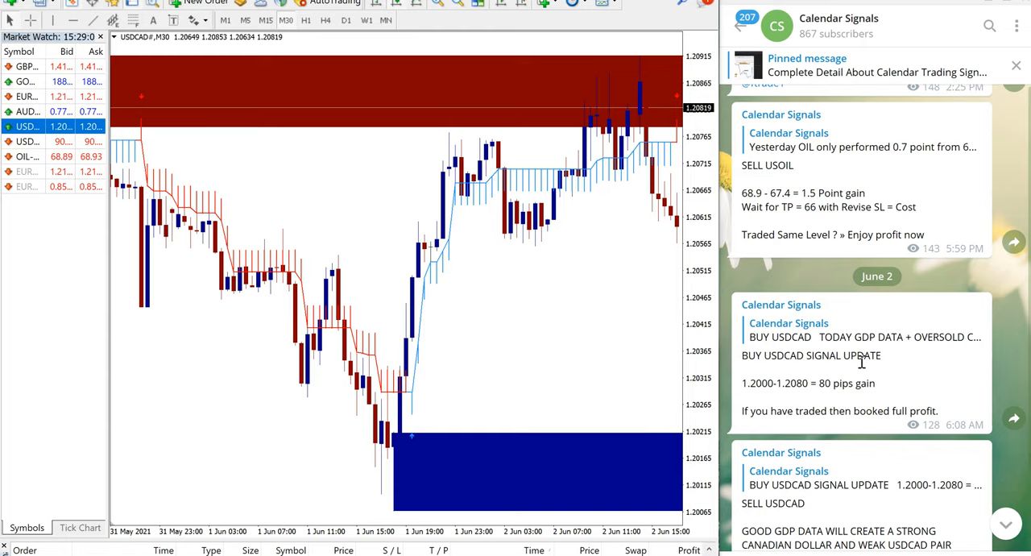
scroll("down", 3)
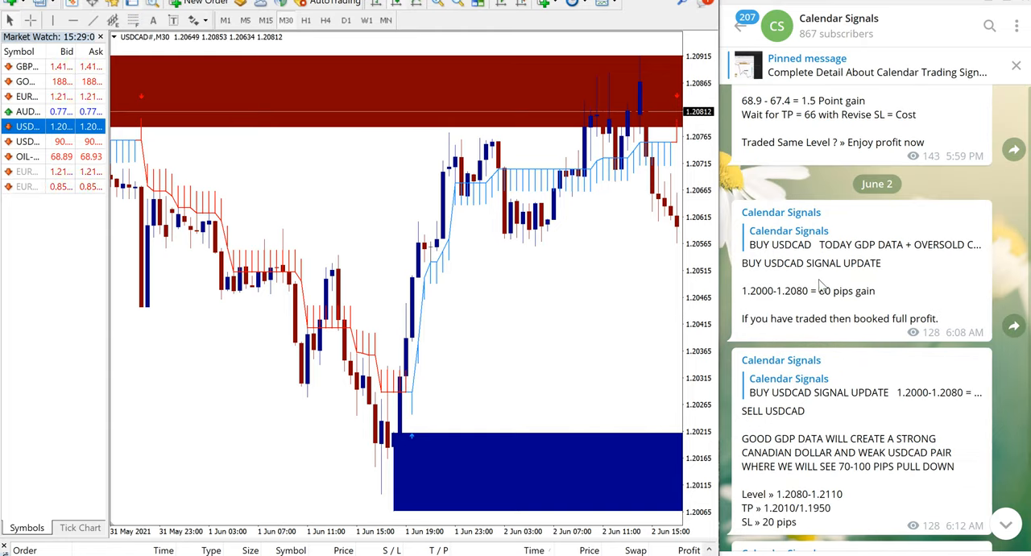
scroll("down", 3)
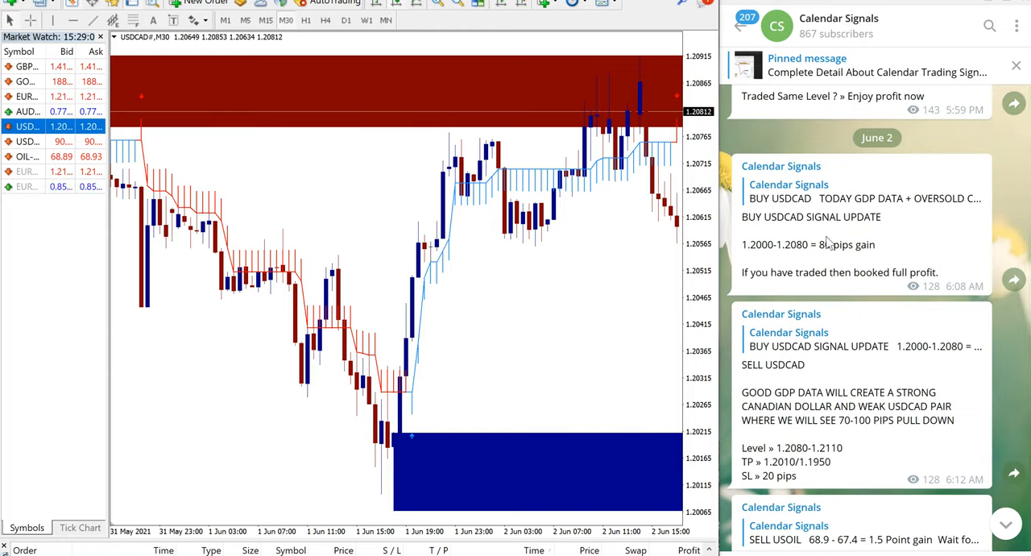
mouse_move(945, 288)
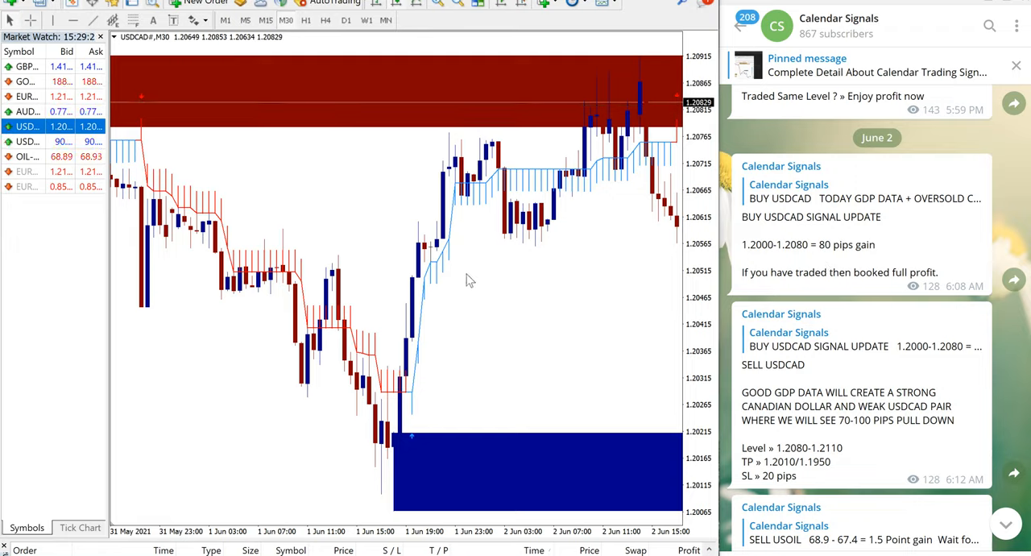
mouse_move(838, 356)
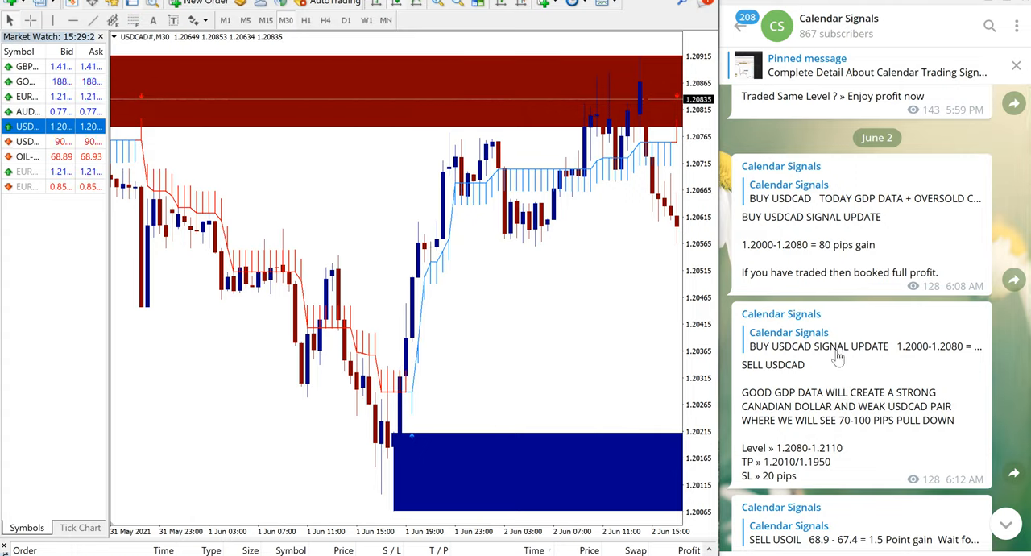
mouse_move(528, 176)
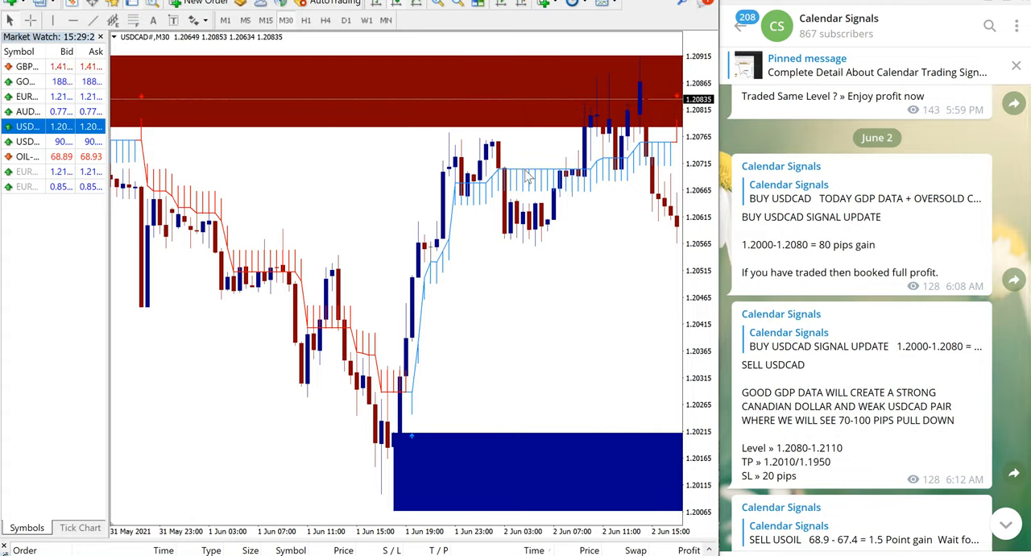